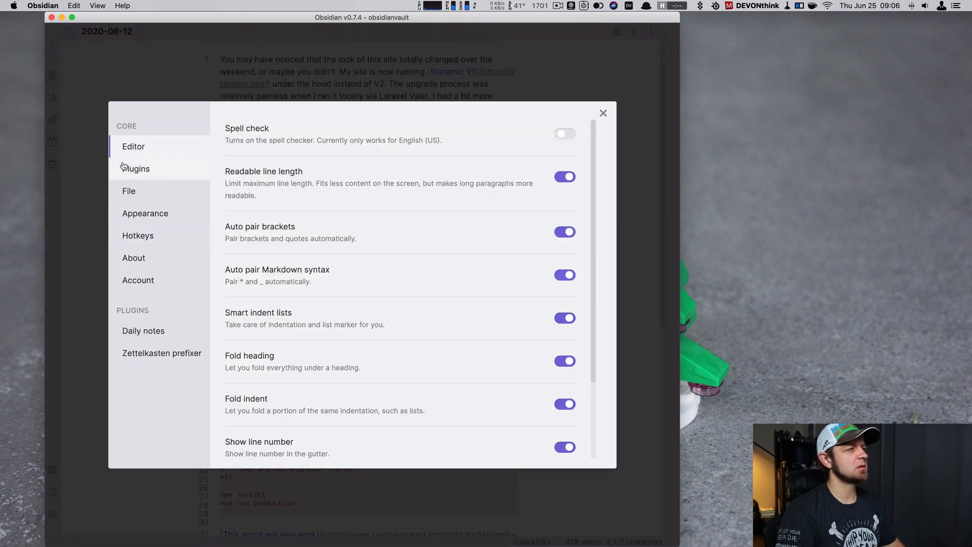
# Show the core plugins list with Graph view, Daily notes and Zettelkasten prefixer enabled
pyautogui.click(136, 168)
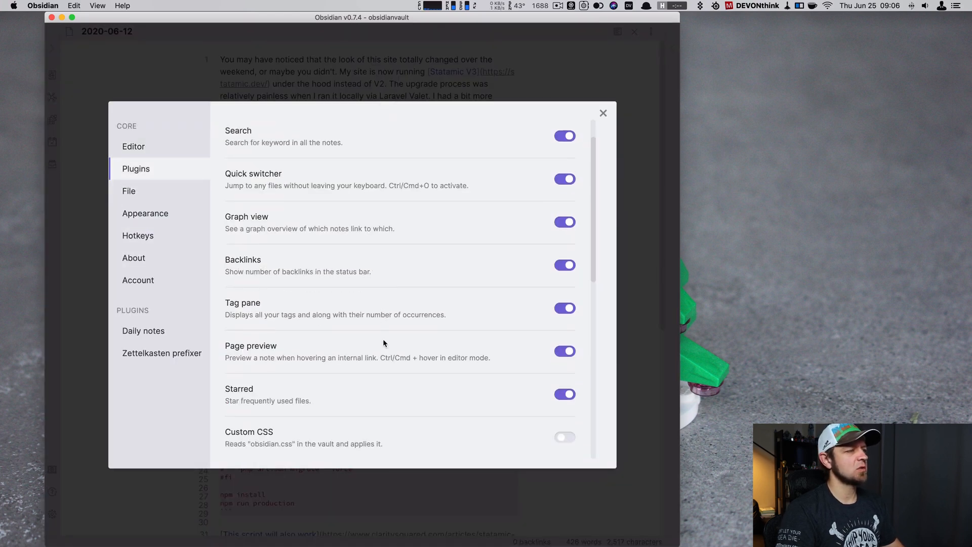
pyautogui.scroll(-3)
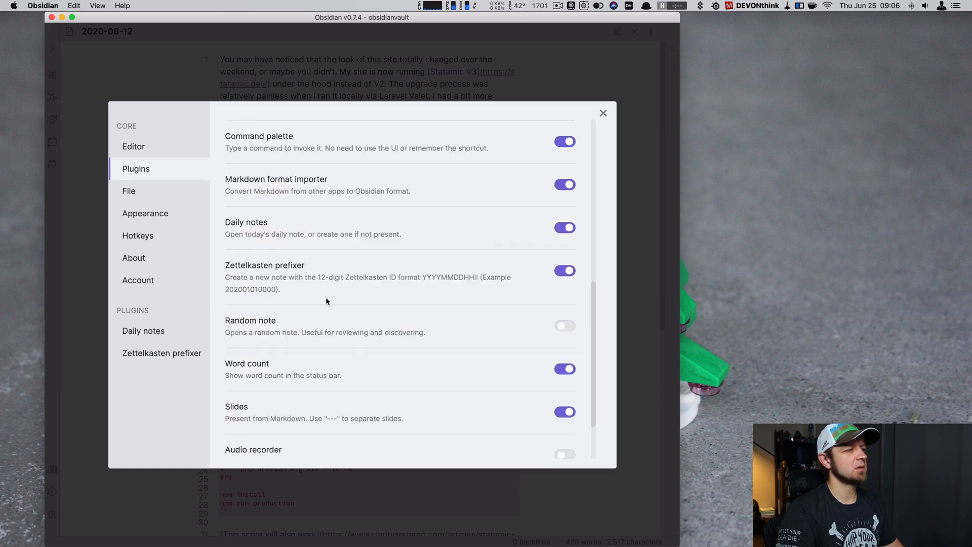
pyautogui.moveTo(524, 218)
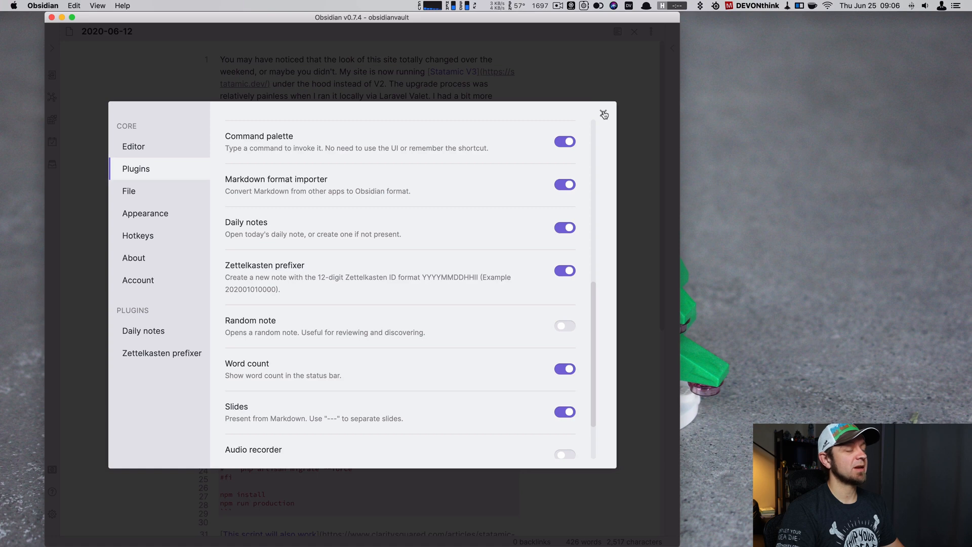
pyautogui.click(604, 114)
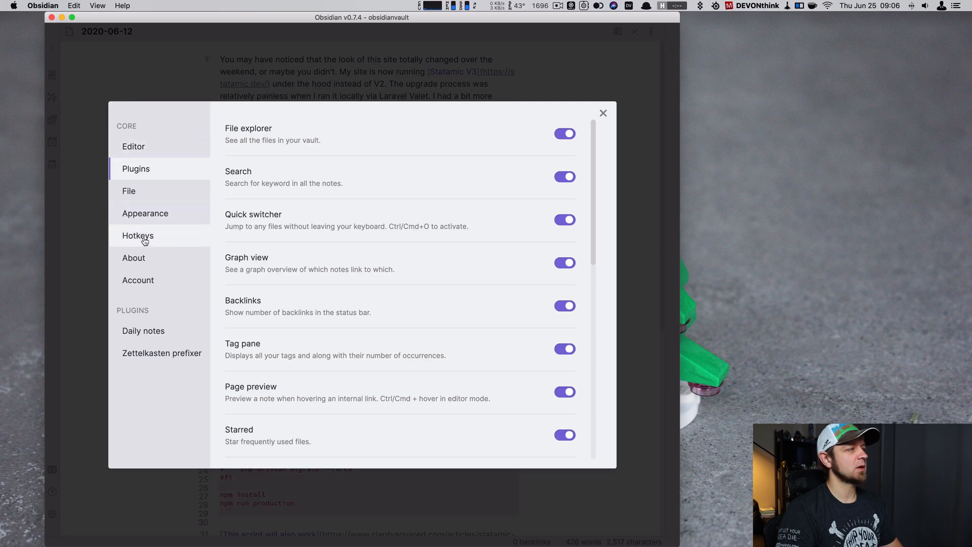
# Filter the hotkeys list by 'daily n' to show the Open today's note shortcut, then leave settings
pyautogui.click(137, 236)
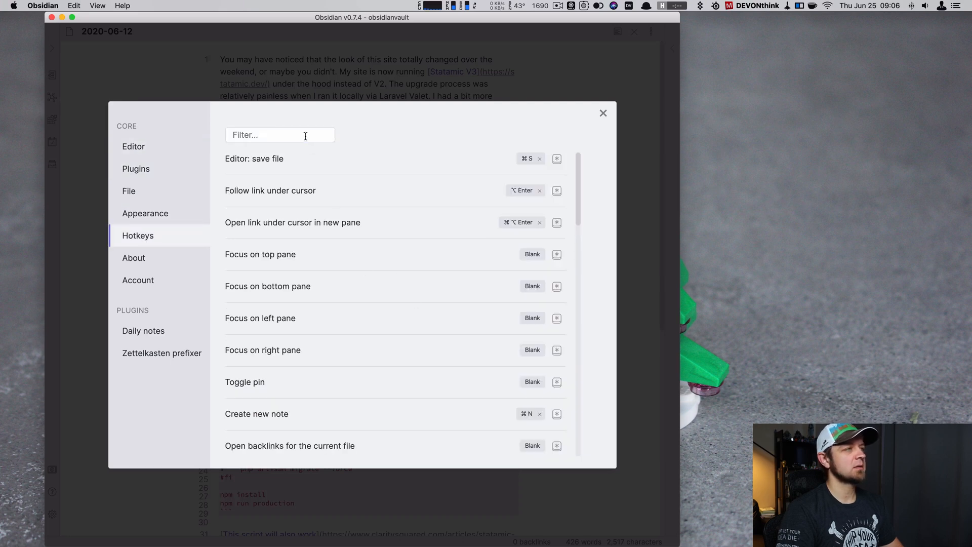
pyautogui.write('dail')
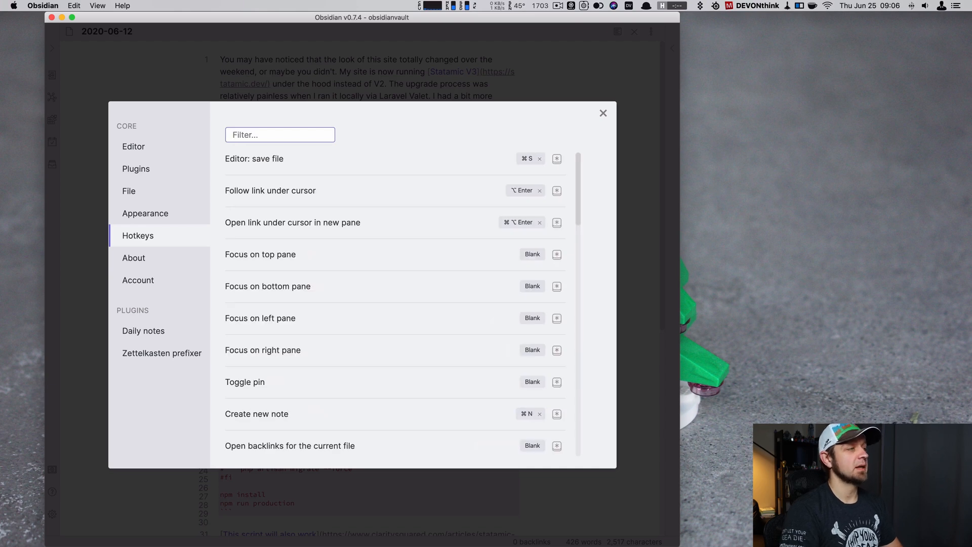
pyautogui.write('n')
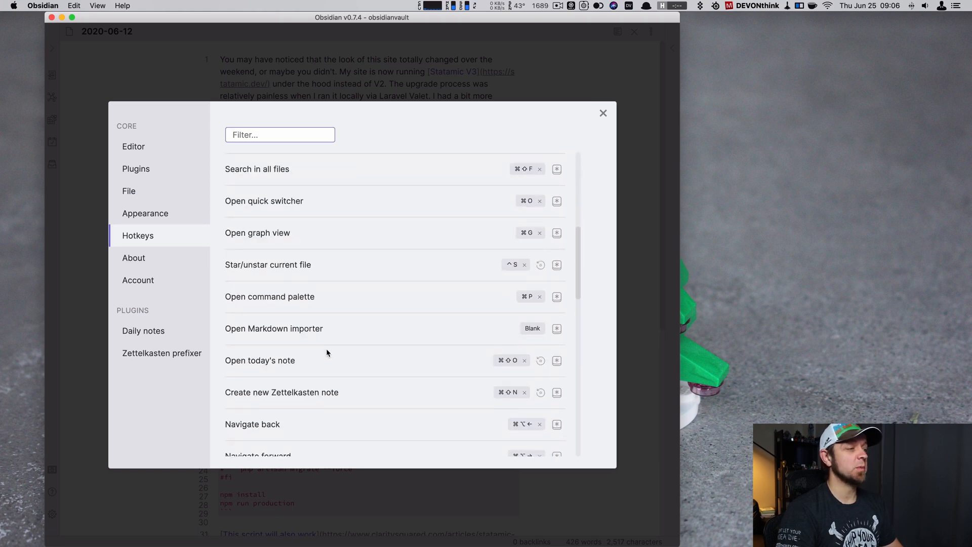
pyautogui.moveTo(473, 365)
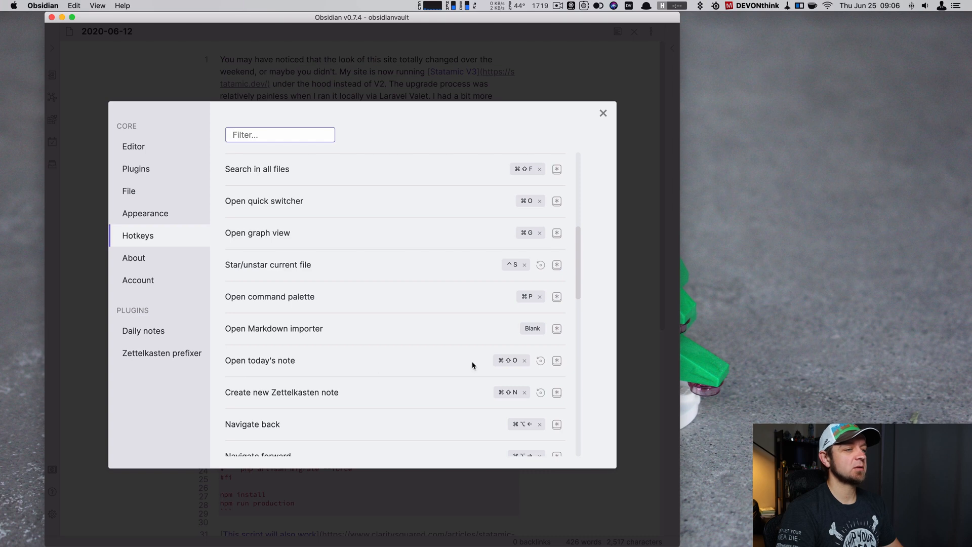
pyautogui.click(602, 113)
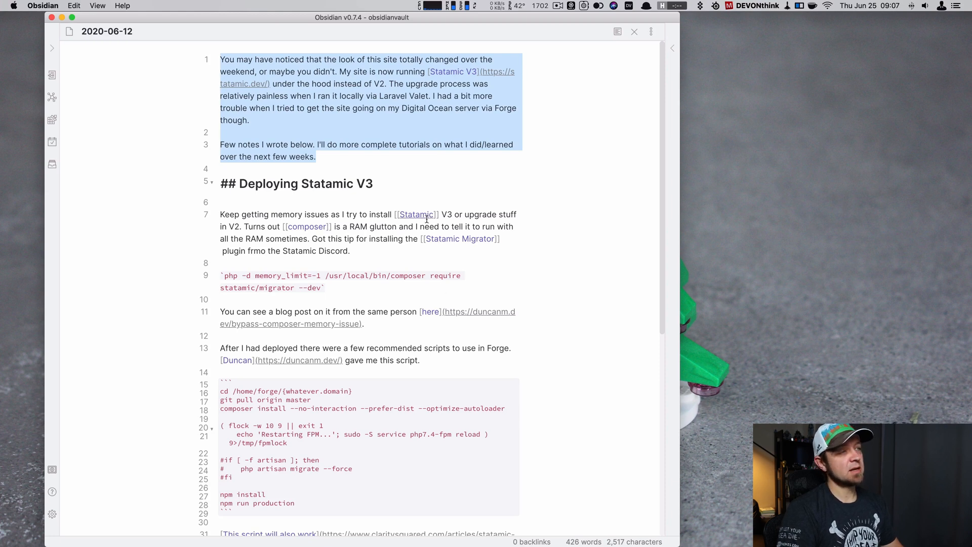
pyautogui.moveTo(435, 251)
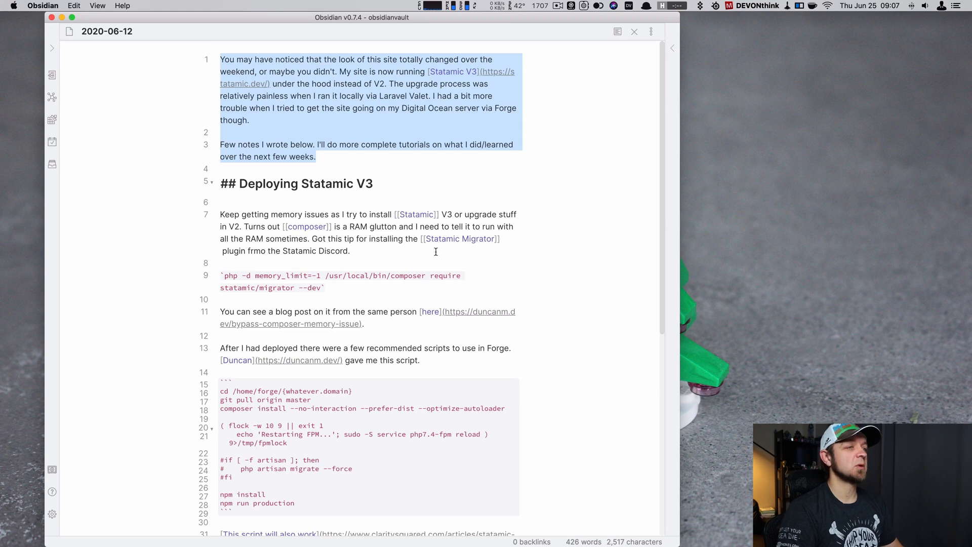
pyautogui.moveTo(523, 286)
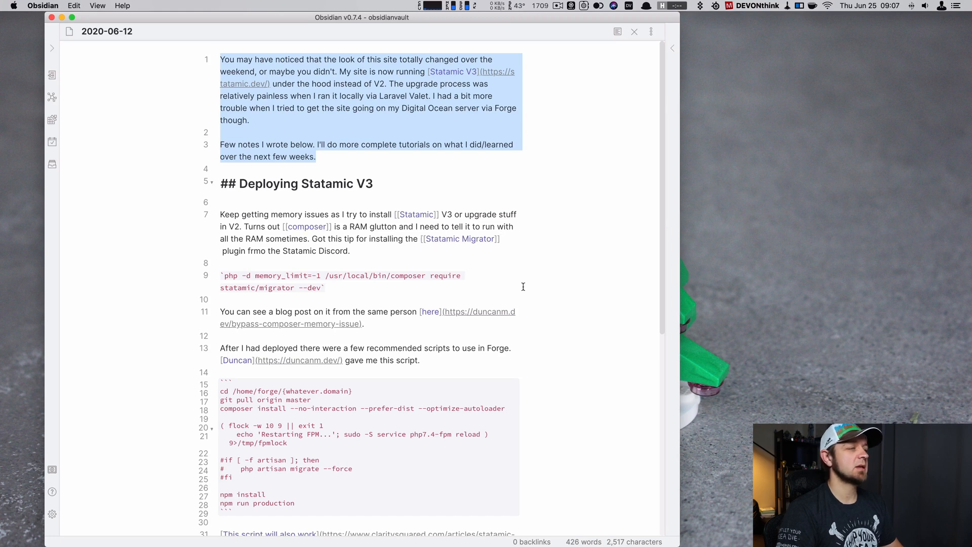
# Scroll through the 2020-06-12 Statamic V3 deployment note's scripts and sections
pyautogui.scroll(-3)
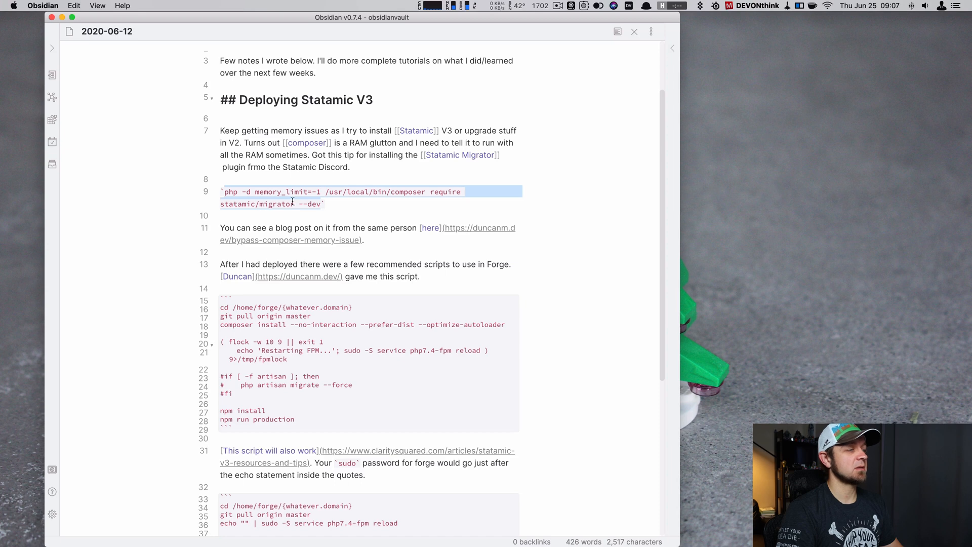
pyautogui.scroll(-3)
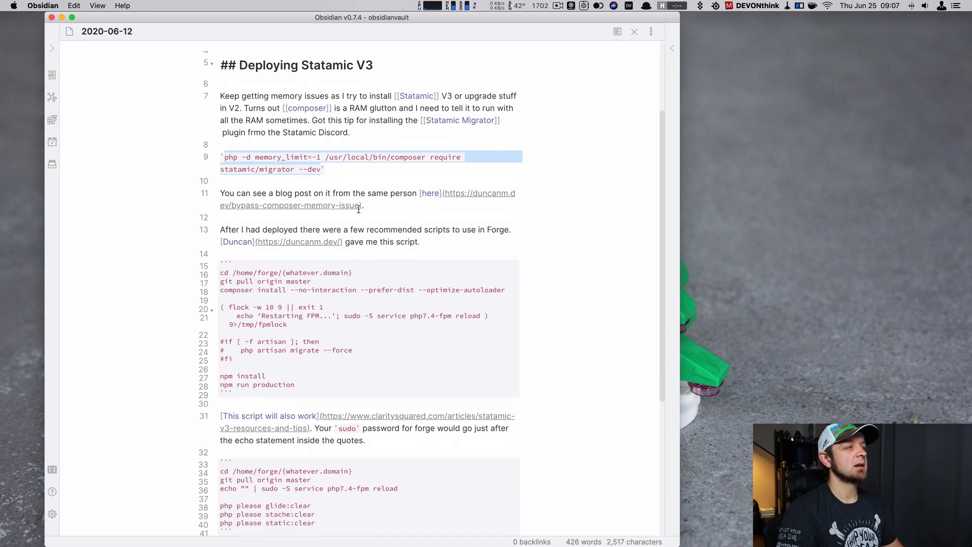
pyautogui.moveTo(485, 195)
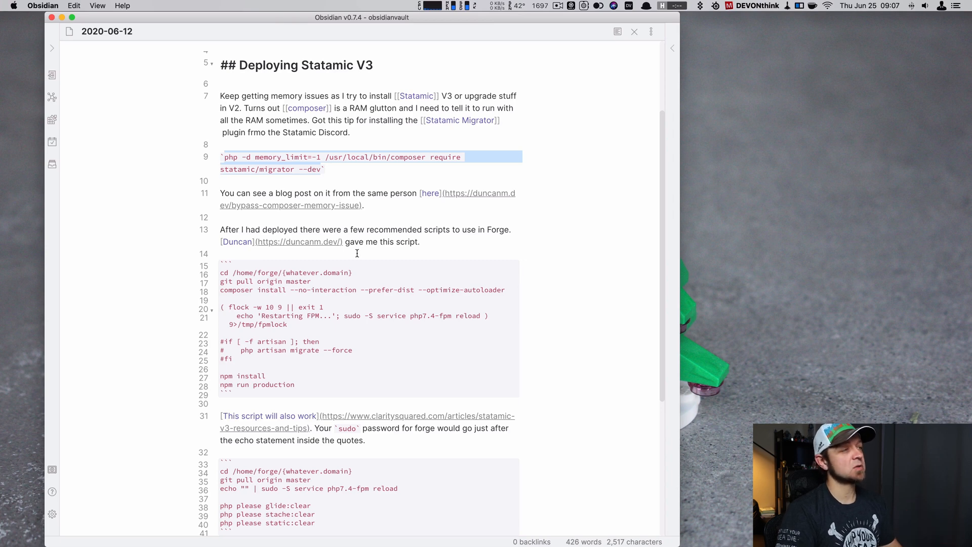
pyautogui.scroll(-3)
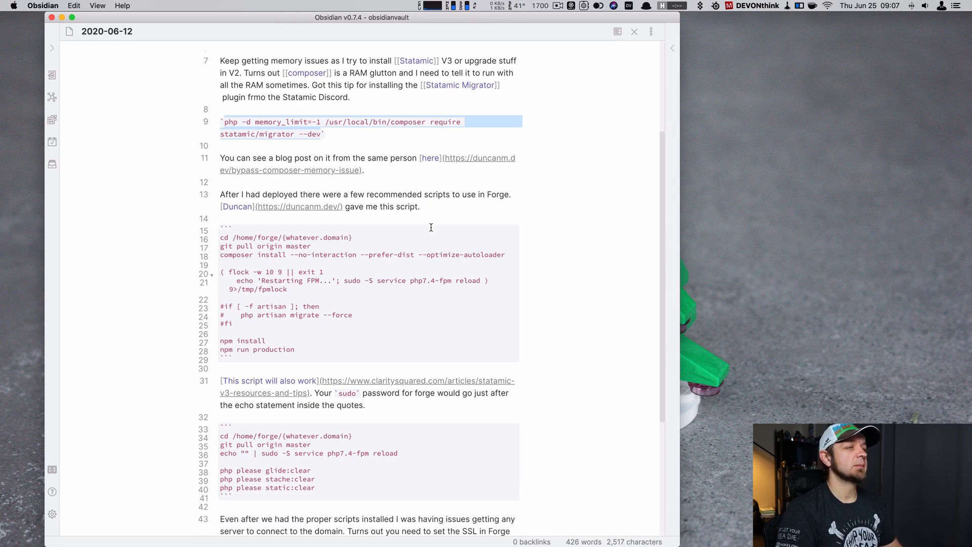
pyautogui.scroll(-3)
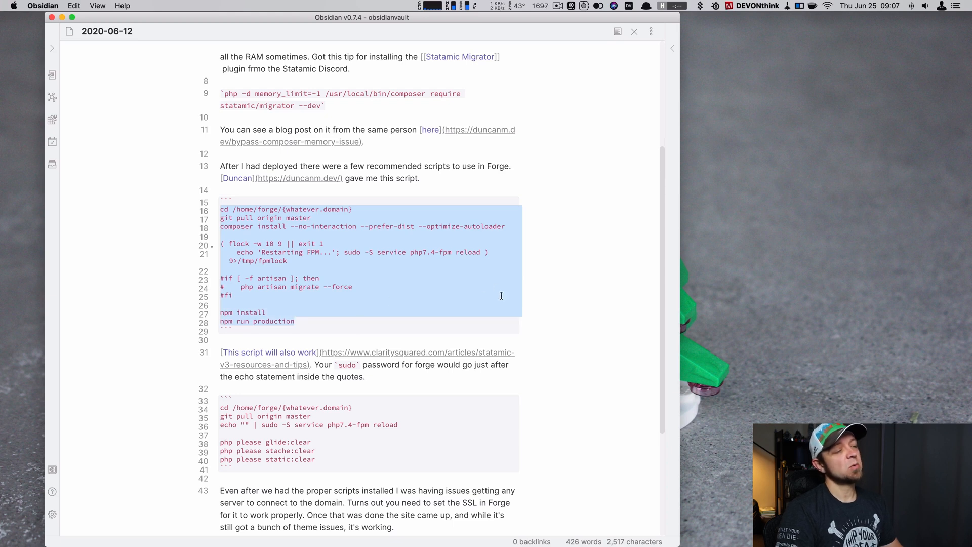
pyautogui.scroll(-3)
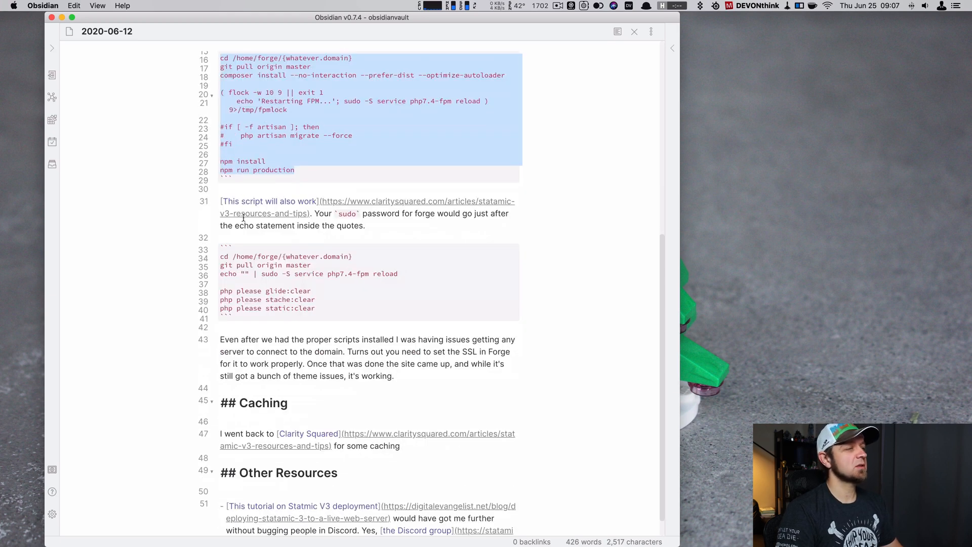
pyautogui.scroll(-3)
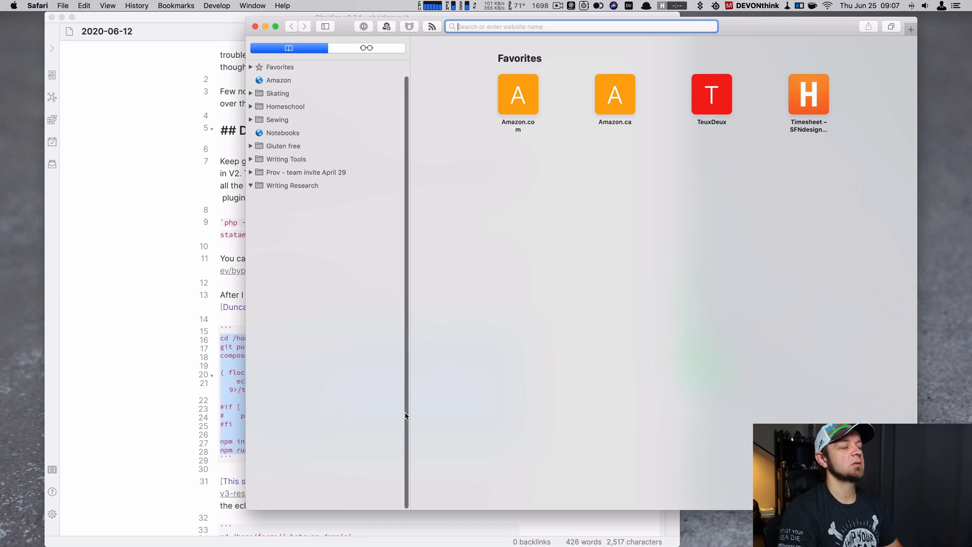
# Load curtismchale.ca/cp/dashboard and fill the Statamic login from 1Password
pyautogui.write('curtismchale.ca/cp/dashboard')
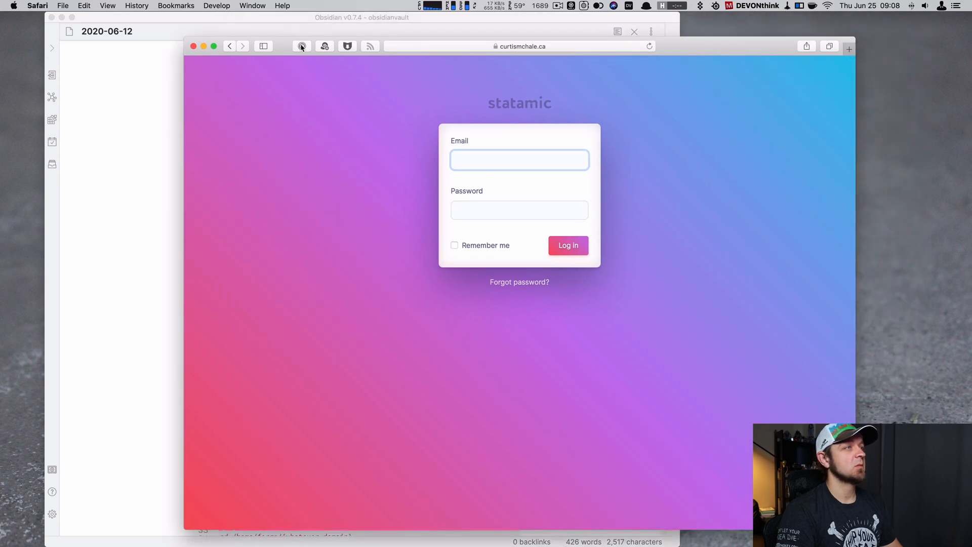
pyautogui.click(302, 46)
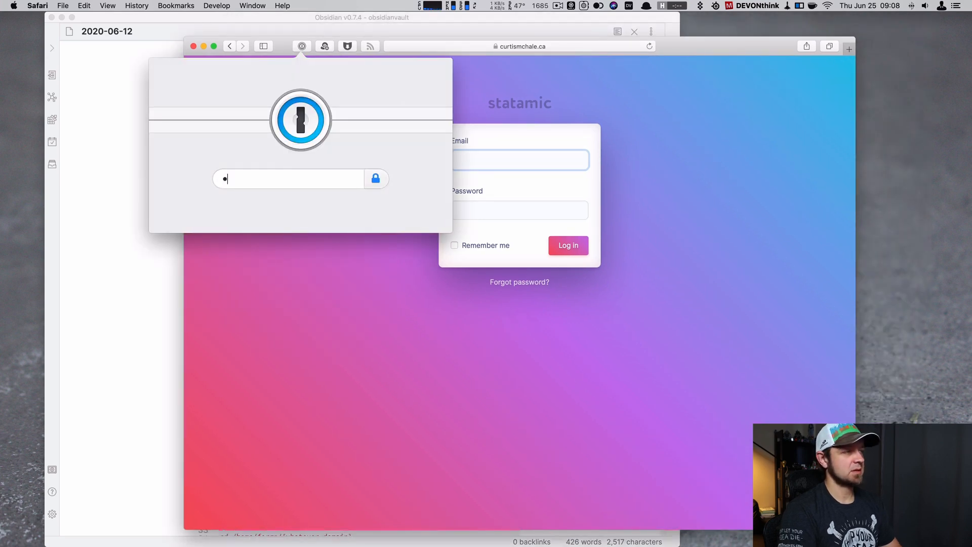
pyautogui.write('••••••')
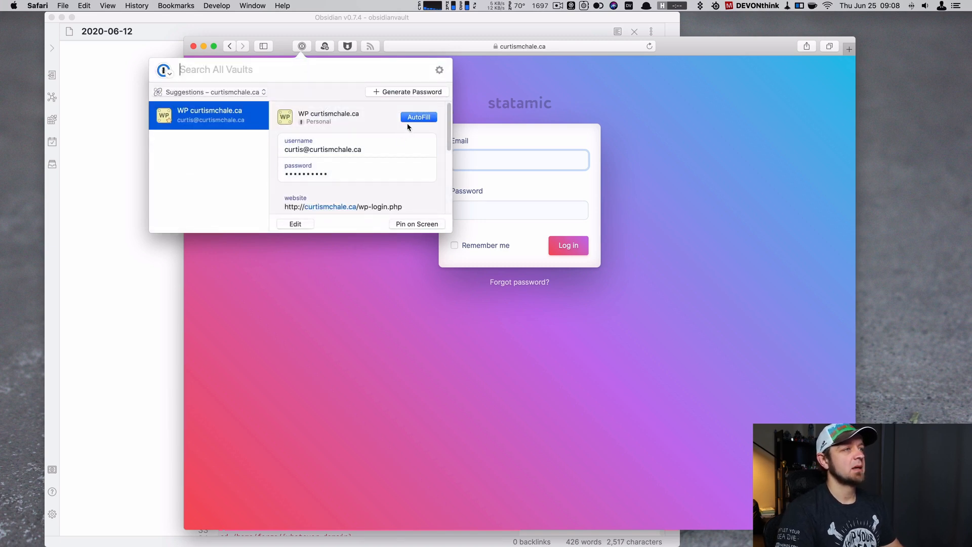
pyautogui.click(418, 117)
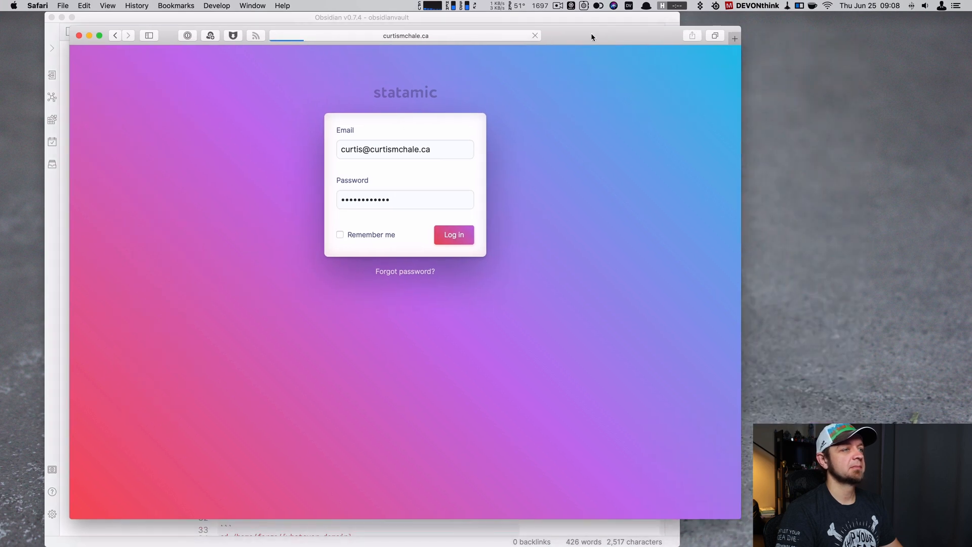
# Log in, list the Post collection entries and open the Migrated to Statamic V3 post
pyautogui.click(454, 234)
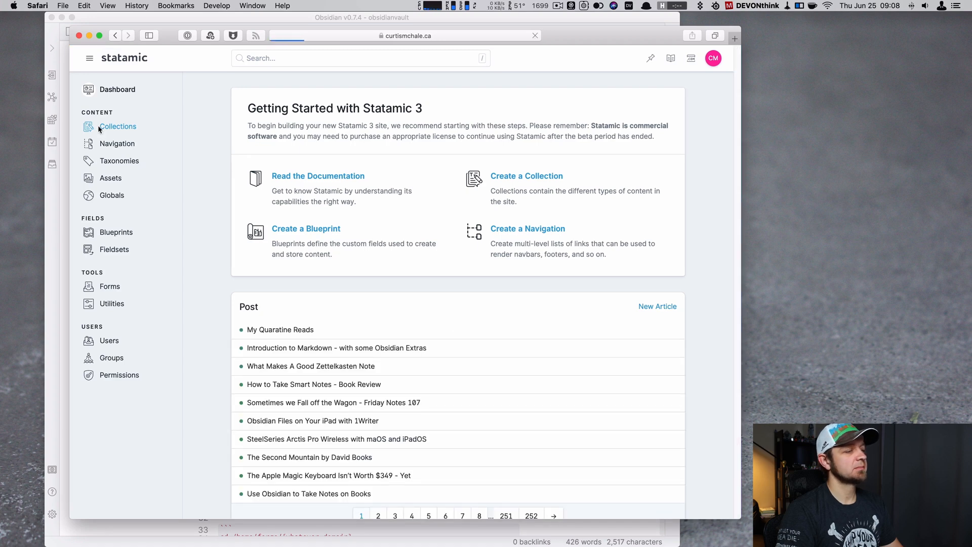
pyautogui.click(118, 127)
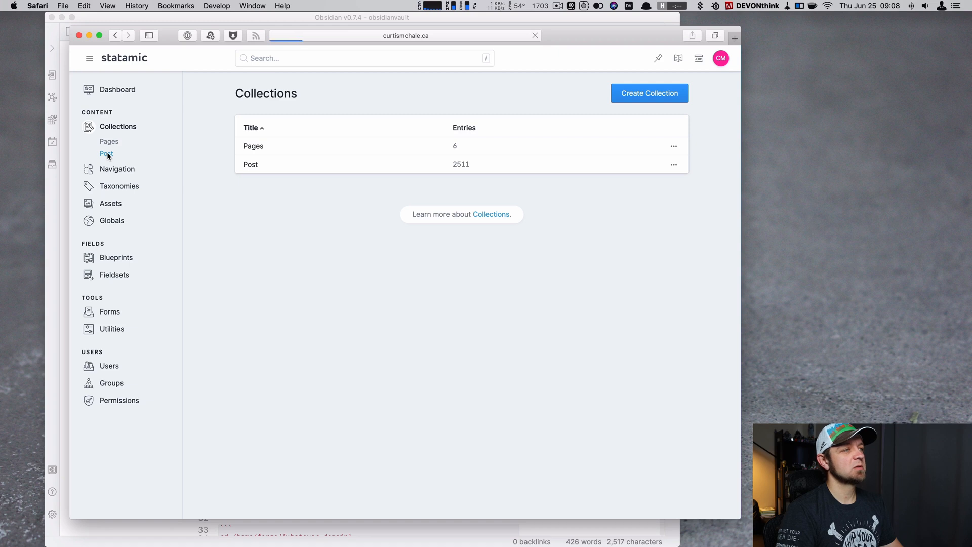
pyautogui.click(106, 154)
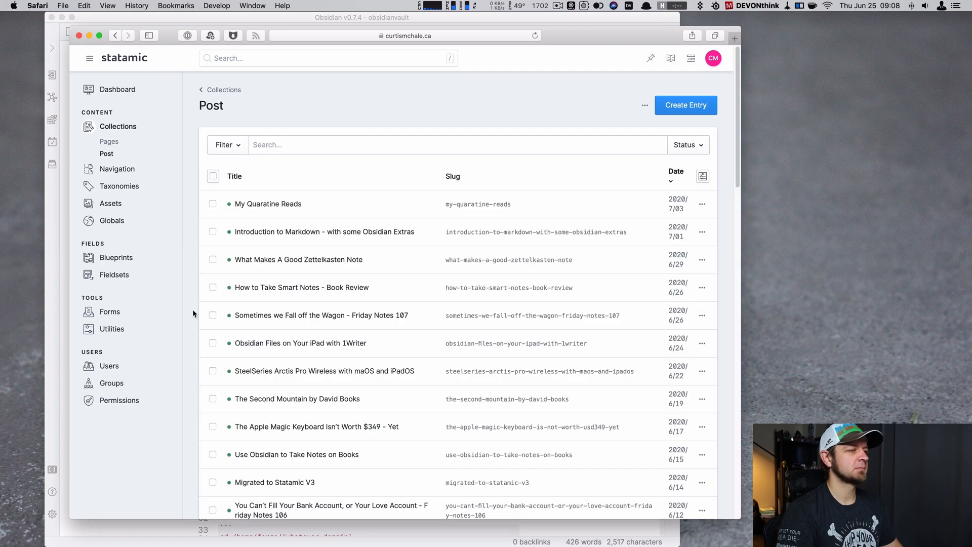
pyautogui.scroll(-3)
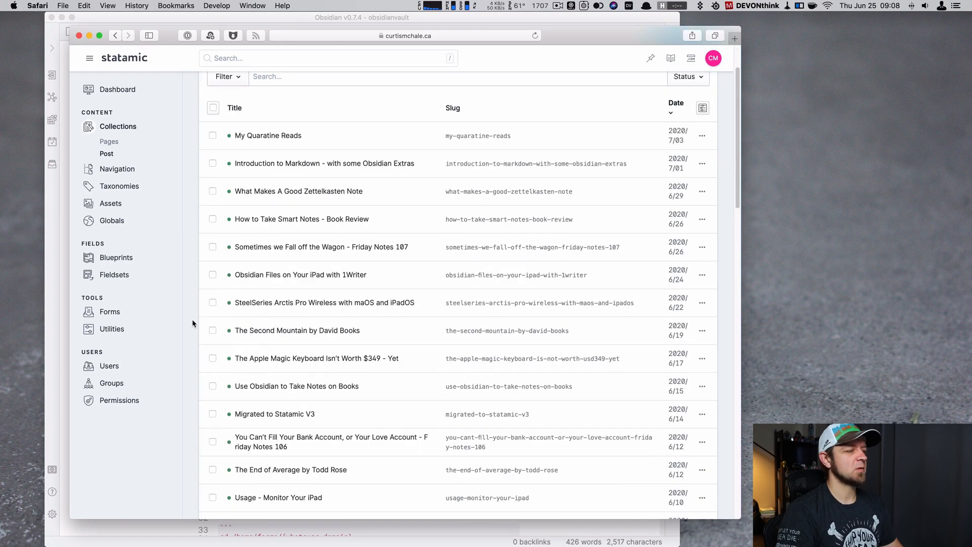
pyautogui.moveTo(274, 413)
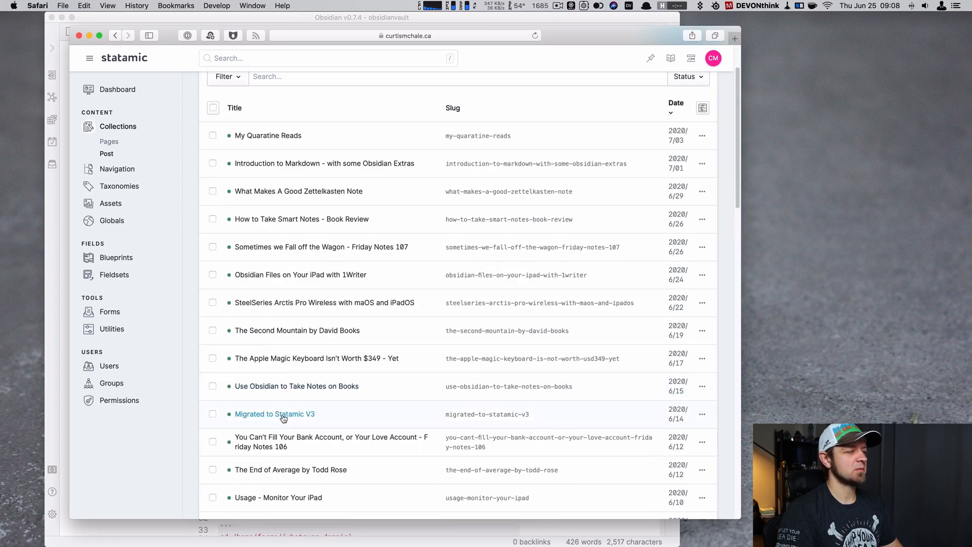
pyautogui.click(274, 414)
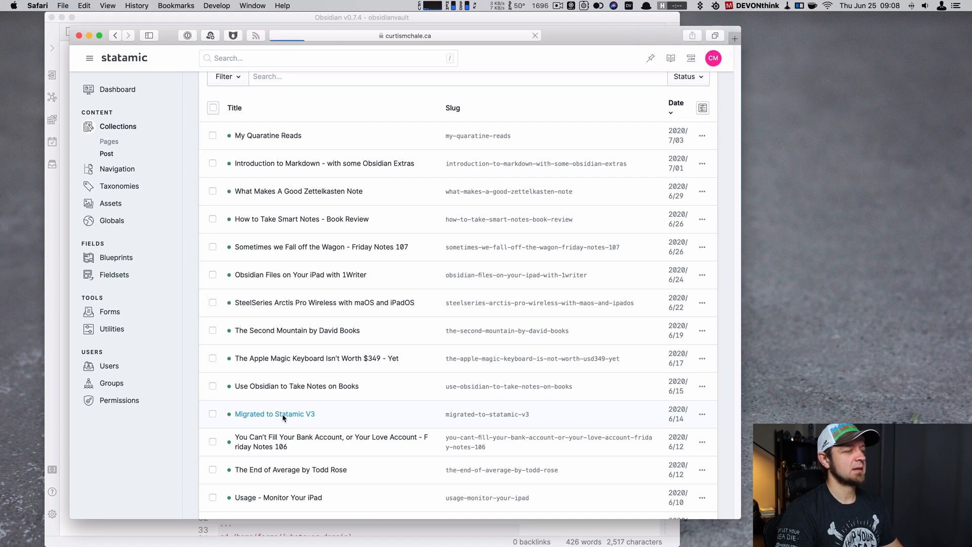
# Add the Work Journal category to the post and save and publish it
pyautogui.click(274, 413)
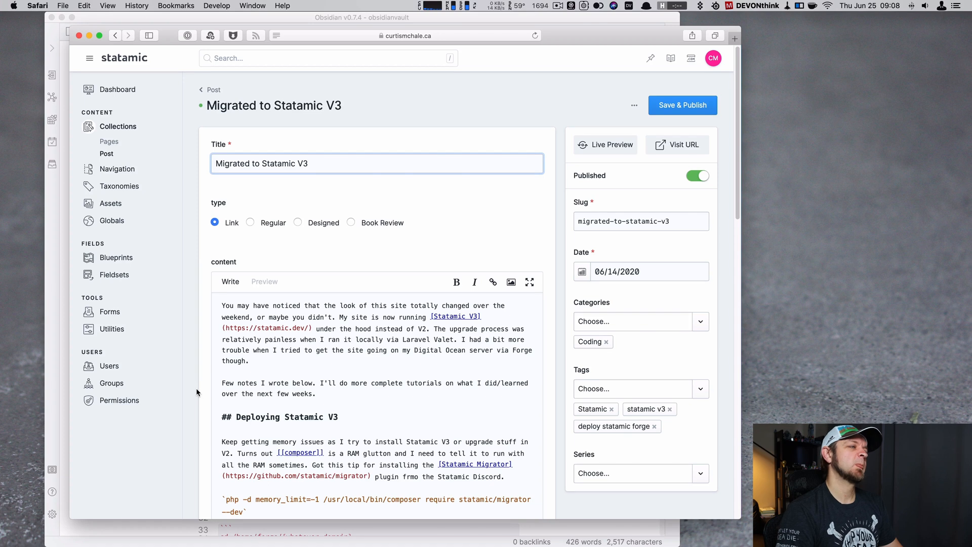
pyautogui.scroll(-3)
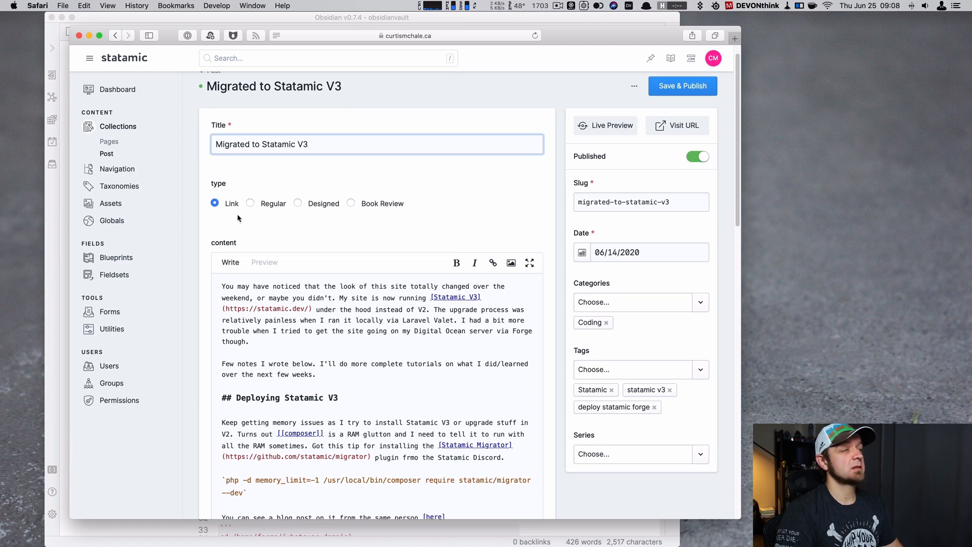
pyautogui.moveTo(226, 254)
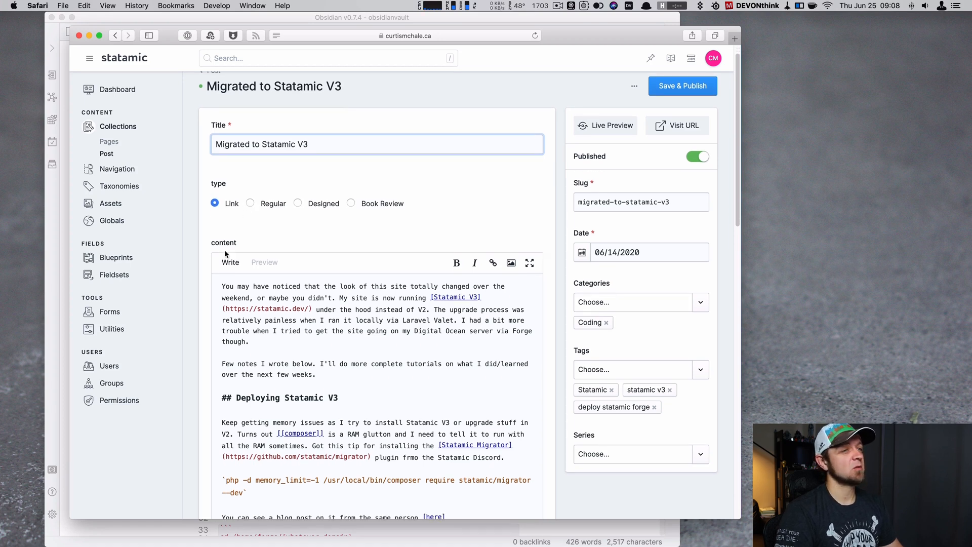
pyautogui.scroll(-3)
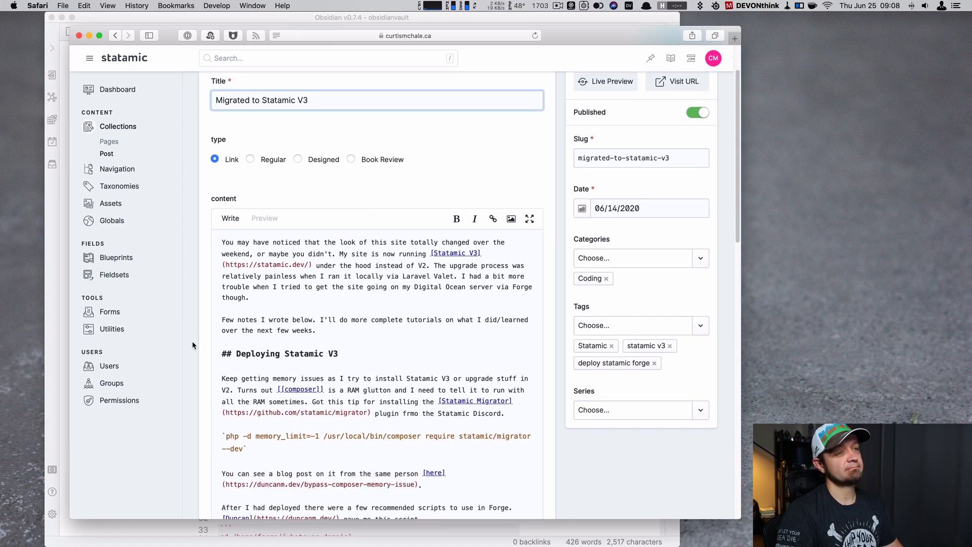
pyautogui.click(632, 258)
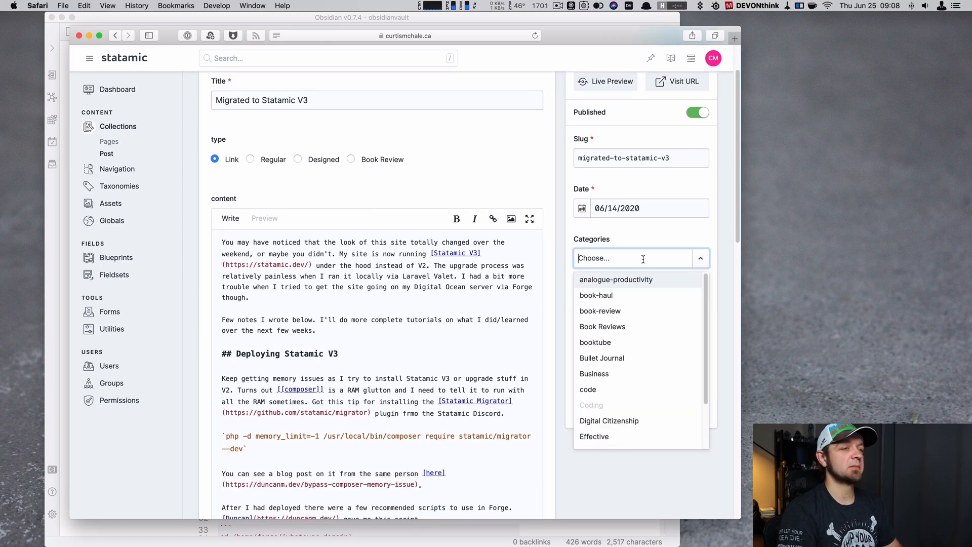
pyautogui.write('Work Journal')
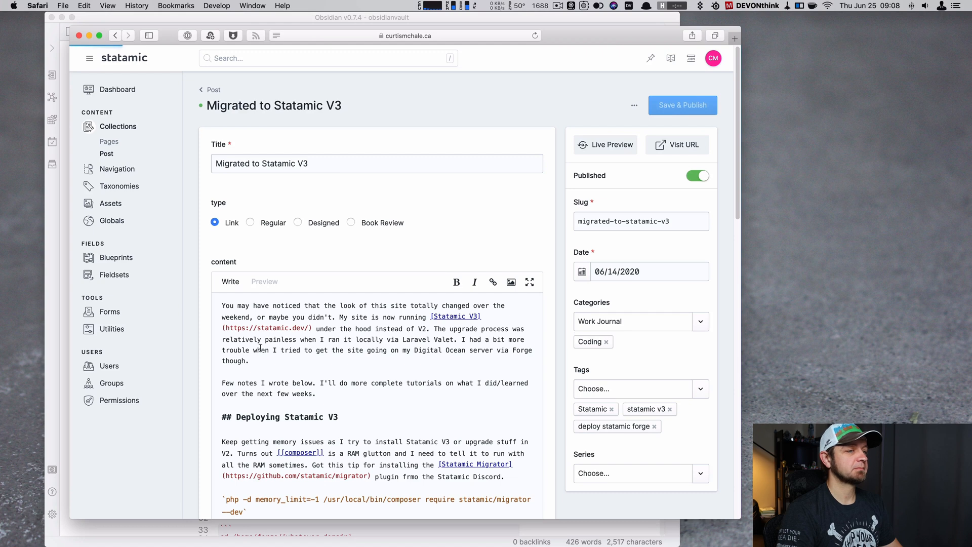
pyautogui.moveTo(191, 363)
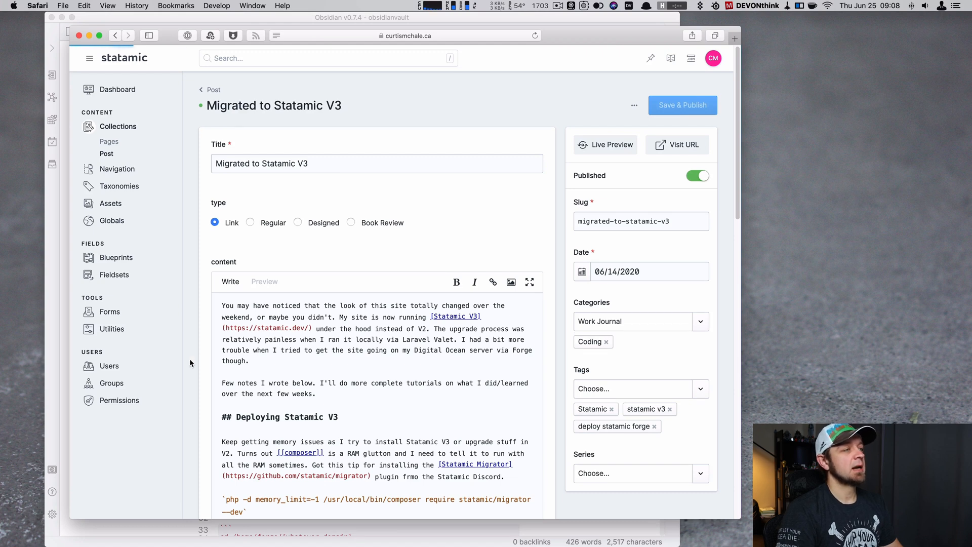
pyautogui.click(682, 104)
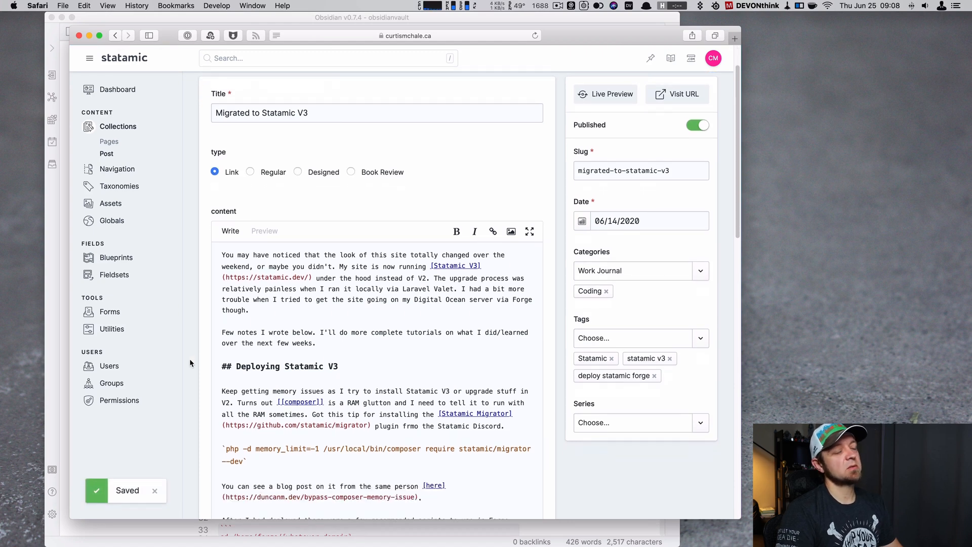
# Scroll through the saved post's content in the Statamic editor
pyautogui.scroll(-3)
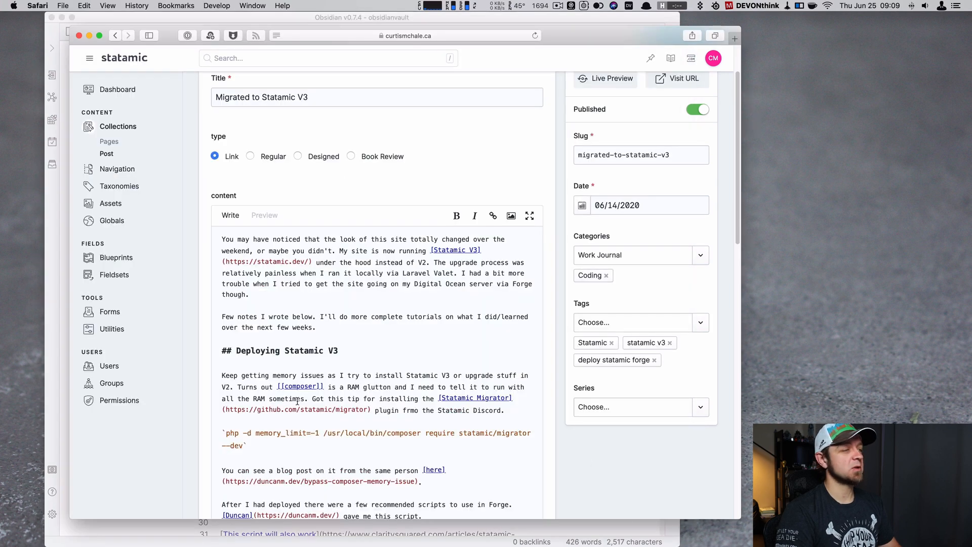
pyautogui.scroll(-3)
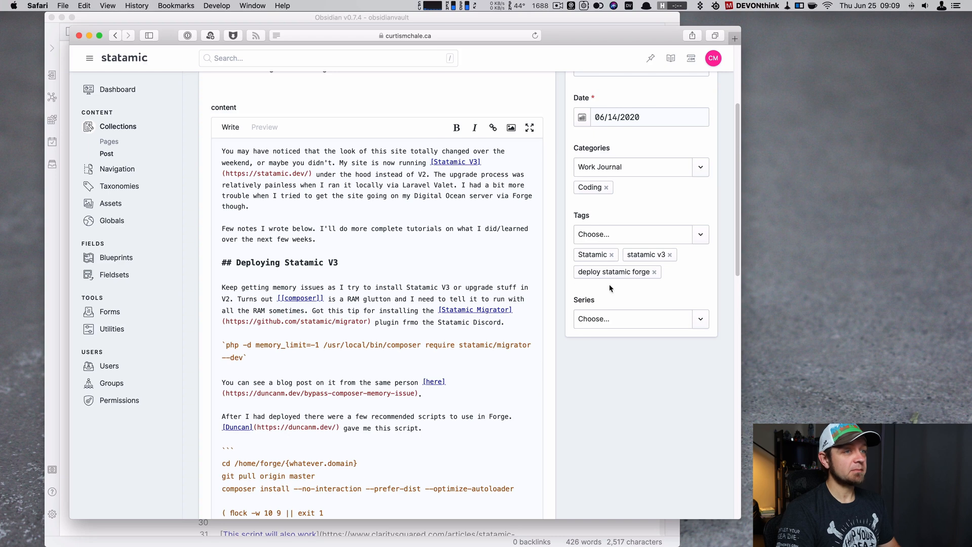
pyautogui.moveTo(649, 258)
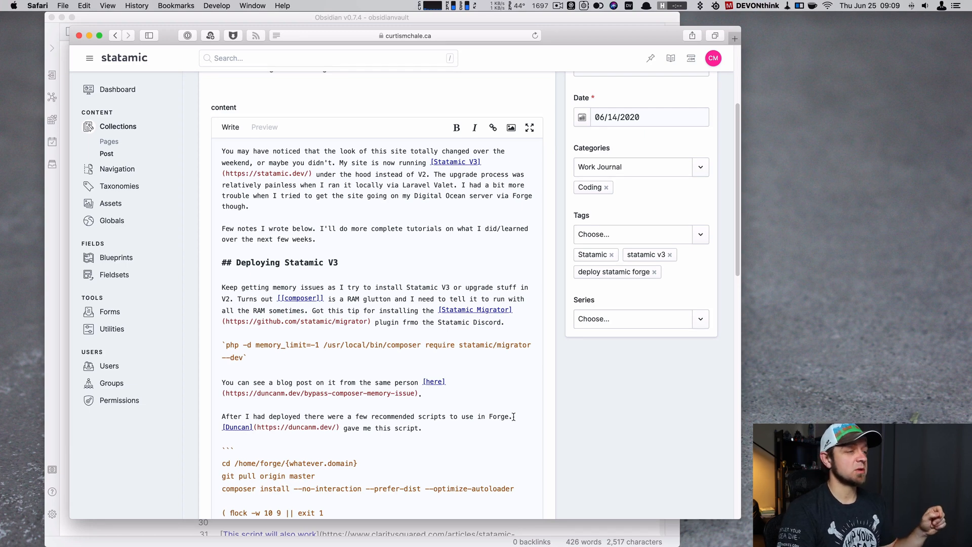
pyautogui.scroll(-3)
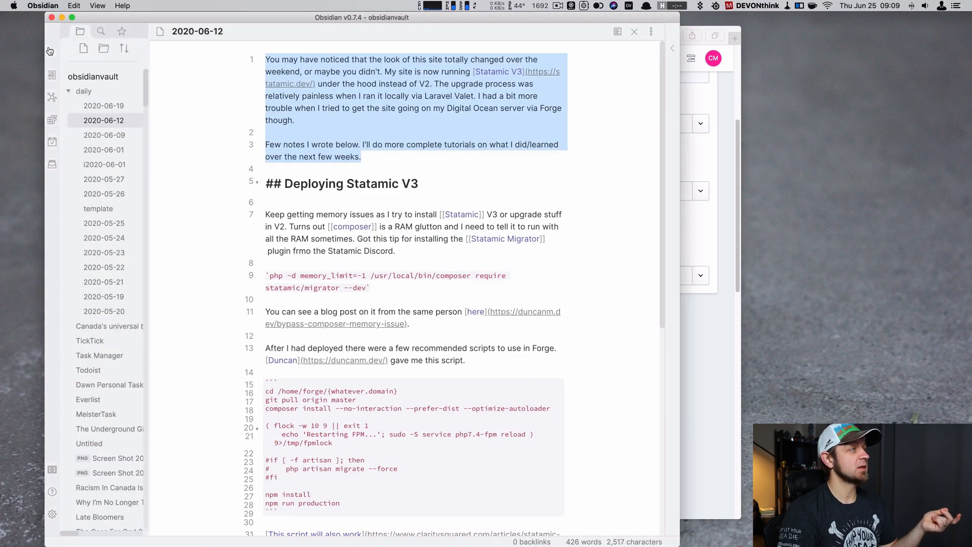
# Open the 2020-06-09 daily note from the daily folder
pyautogui.click(103, 134)
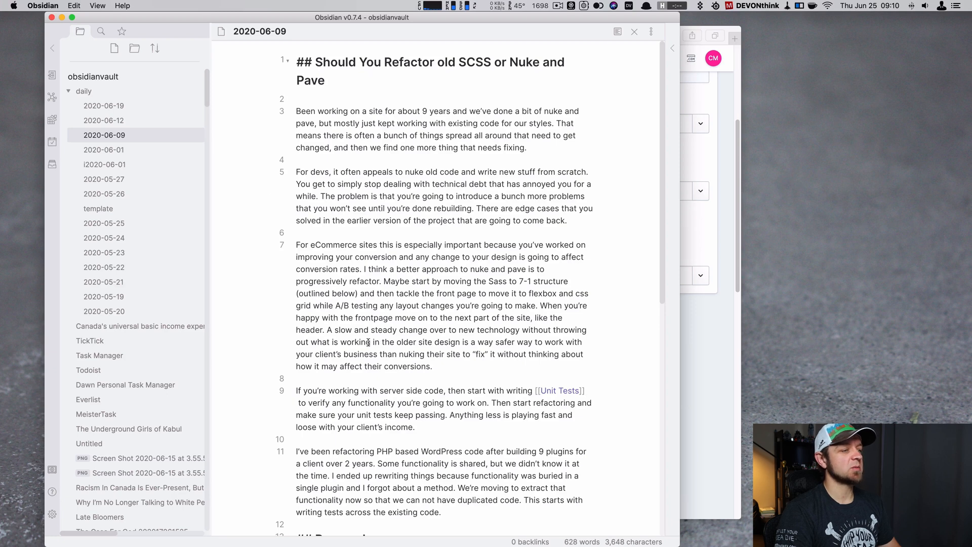
# Scroll the 2020-06-09 note, then open the 2020-06-01 daily note
pyautogui.scroll(-3)
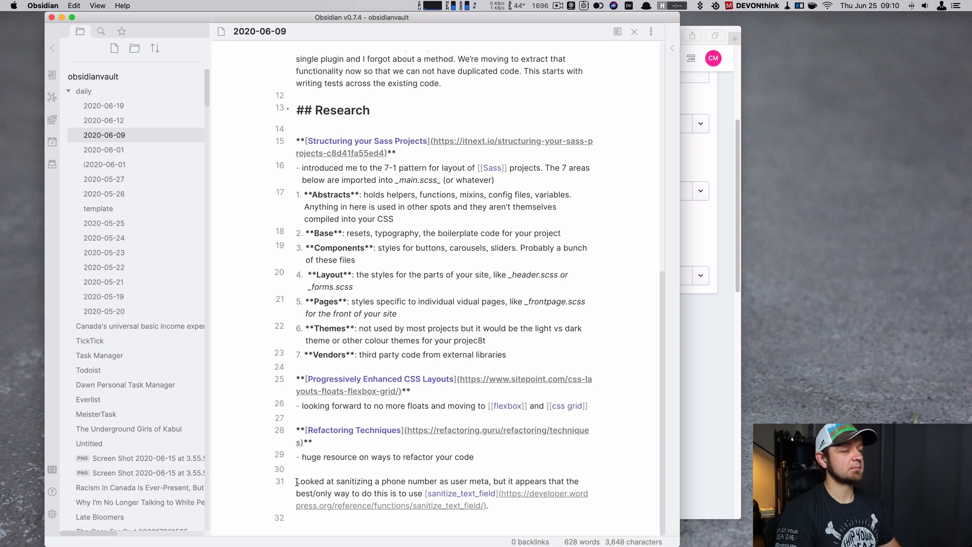
pyautogui.click(104, 150)
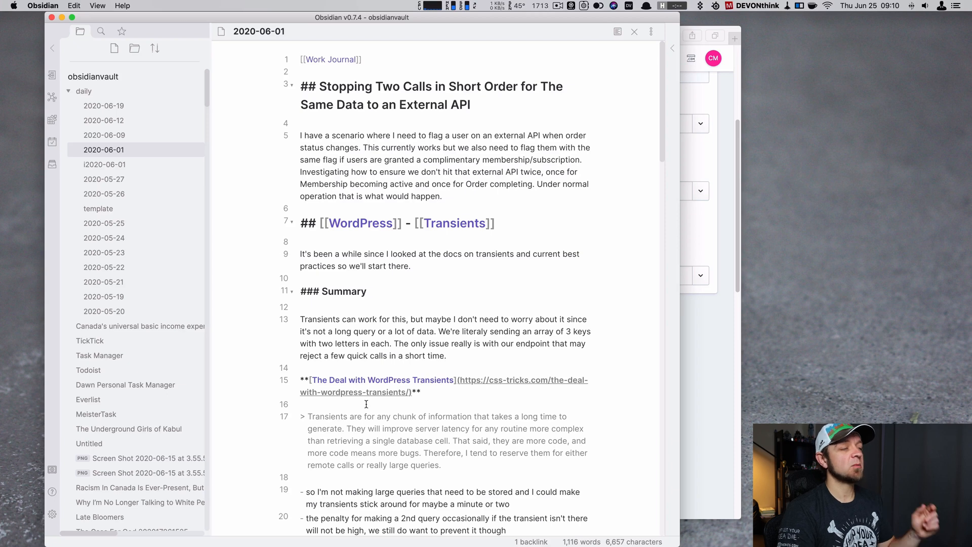
# Maximize the Obsidian window and show the vault's graph view of linked notes
pyautogui.click(302, 60)
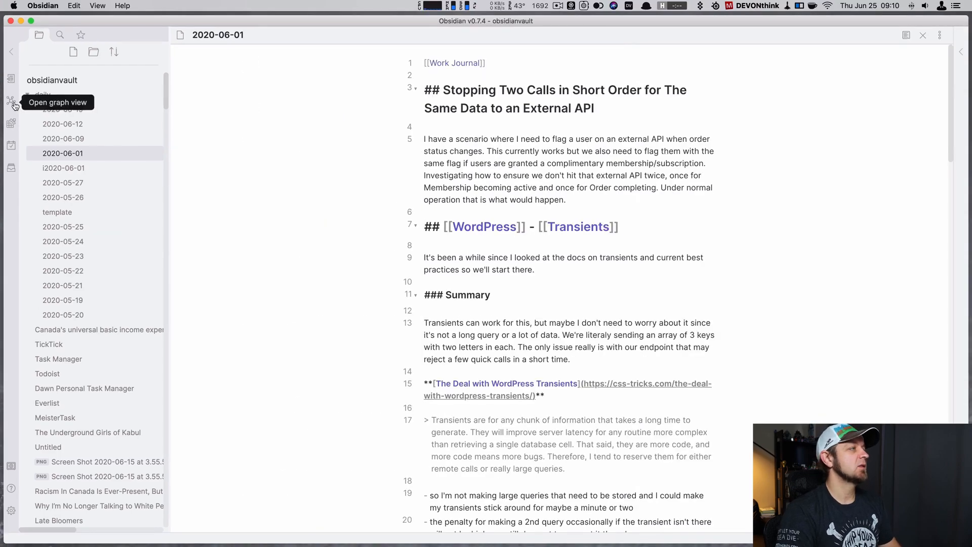
pyautogui.click(14, 102)
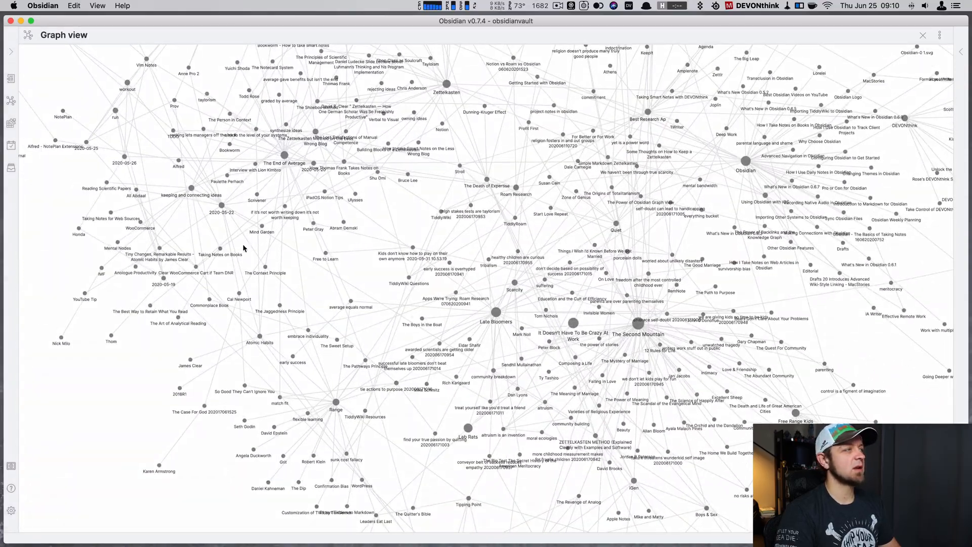
pyautogui.click(87, 144)
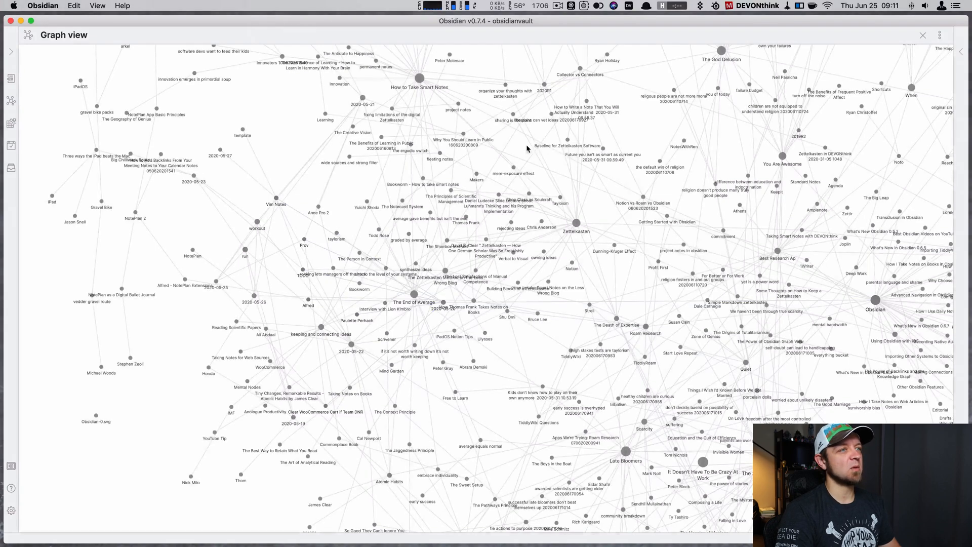
pyautogui.moveTo(527, 148); pyautogui.dragTo(517, 256)
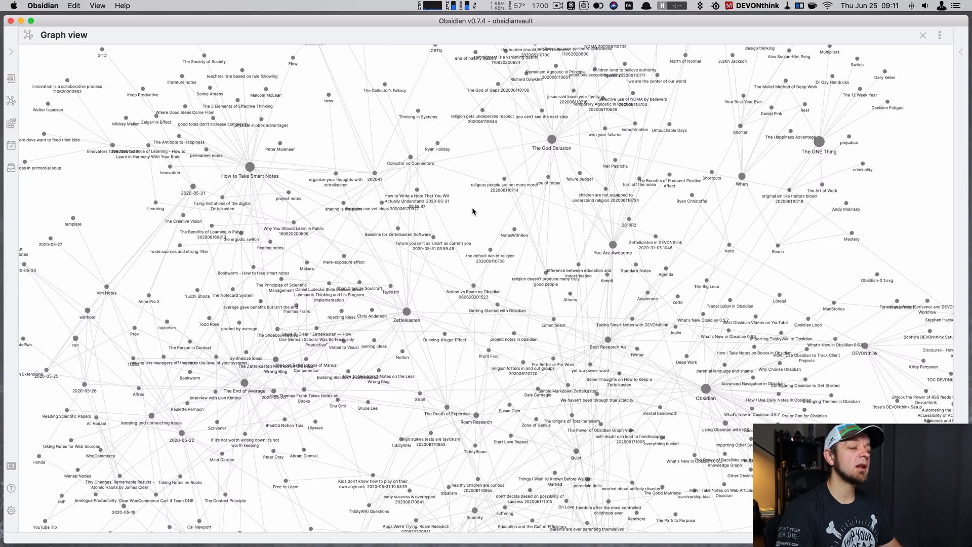
pyautogui.moveTo(394, 421)
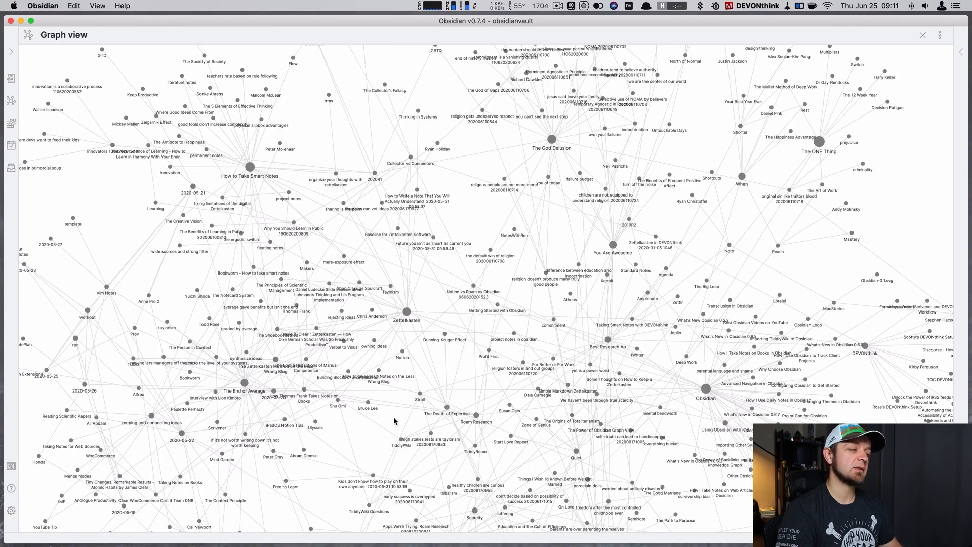